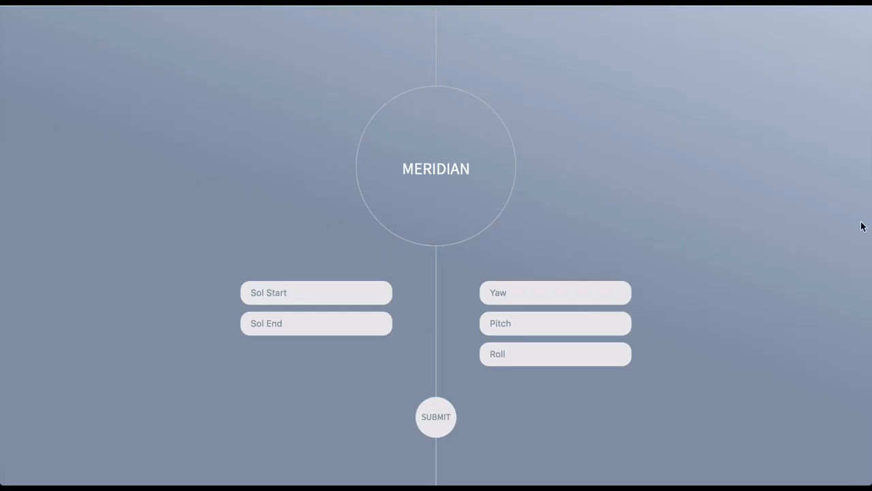
Step: Submit sol start 4776 with yaw 12 and pitch -3 to request overpass plots
click(316, 292)
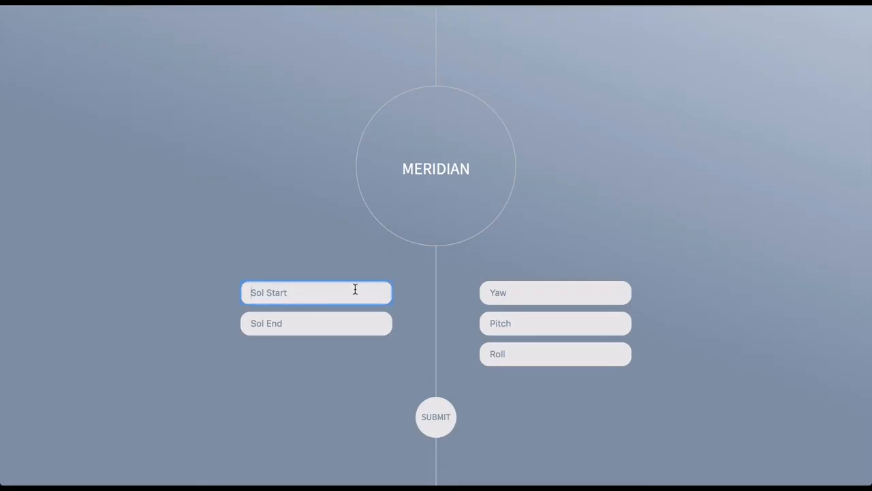
text(4776)
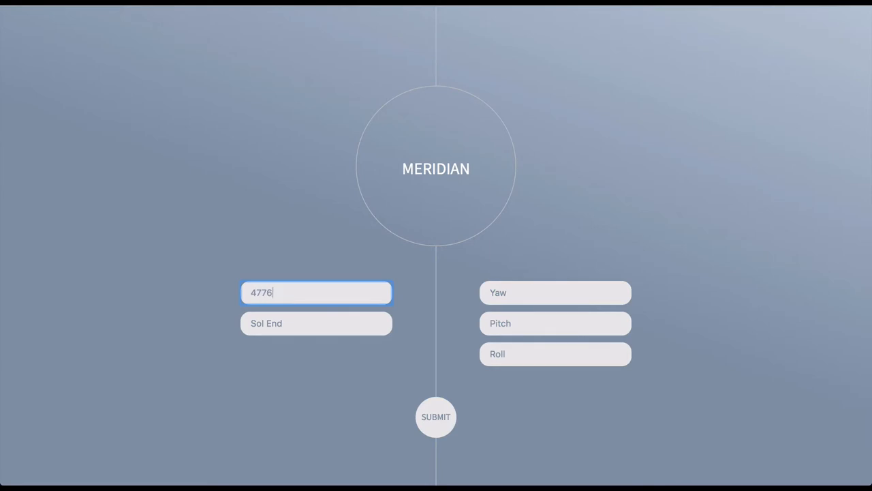
text(12)
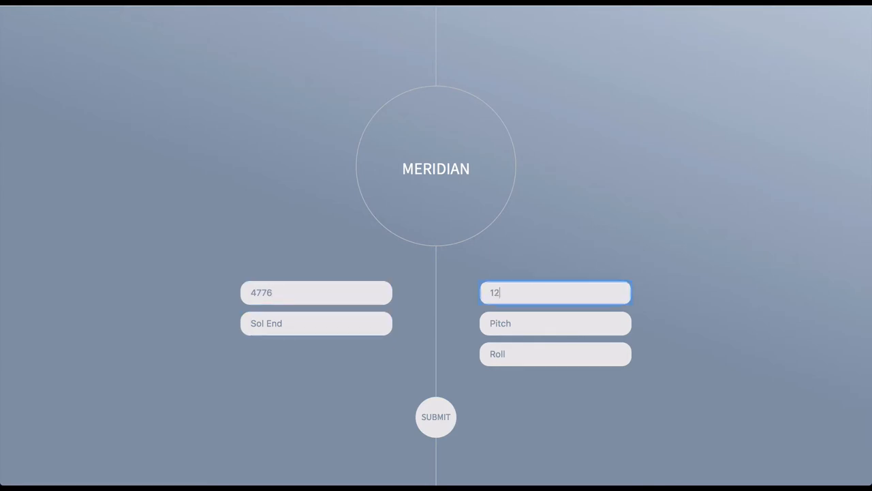
text(-3)
click(556, 353)
text(15)
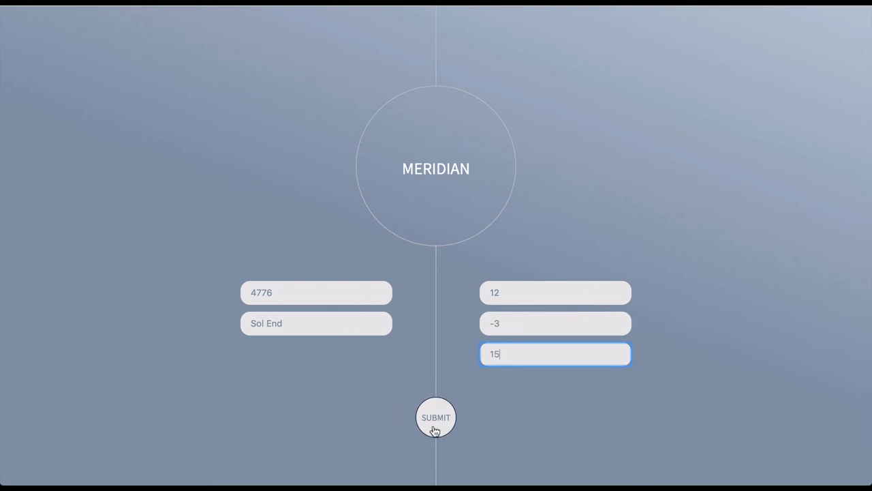
click(436, 417)
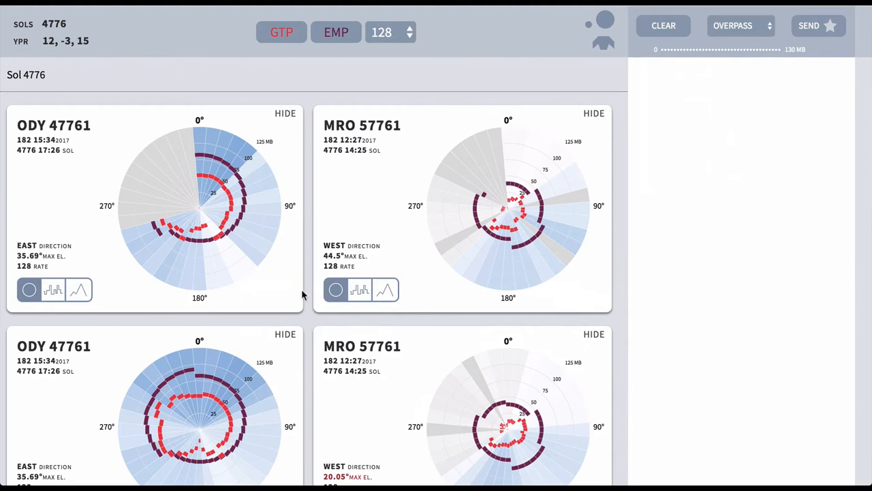
mouse_move(389, 230)
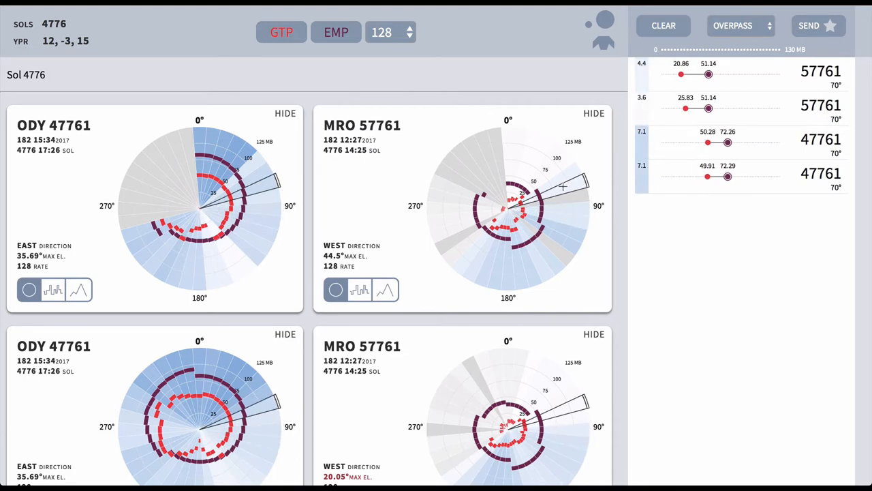
Step: Clear the previewed 70° headings from the list once the sol 4776 dashboard loads
click(662, 25)
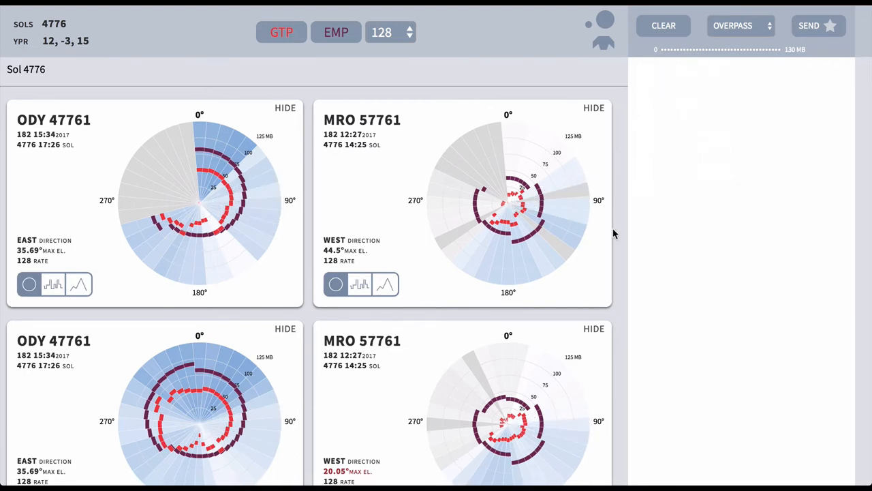
scroll(up, 3)
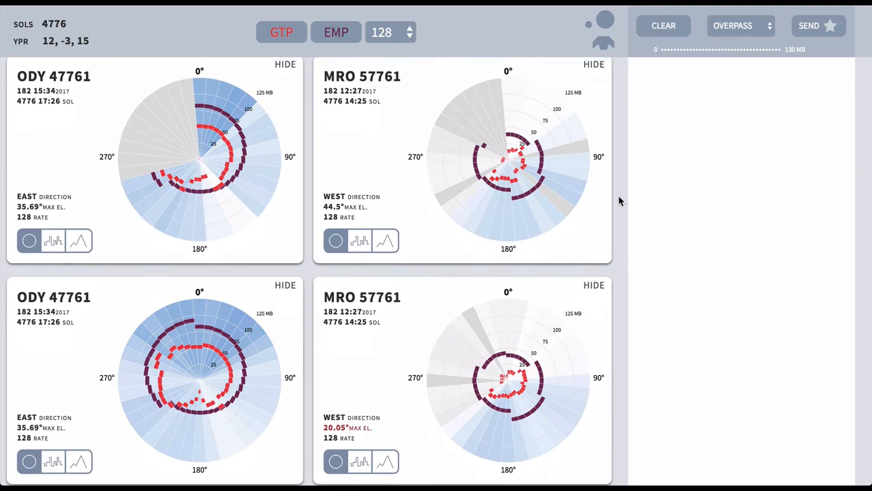
Step: Rotate the polar plots with the orientation toggle and clear the previewed 250° headings
click(602, 42)
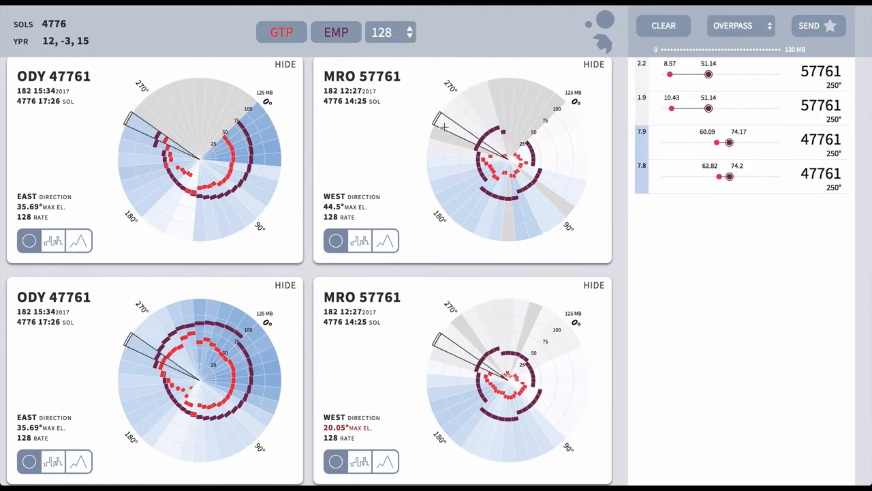
click(663, 25)
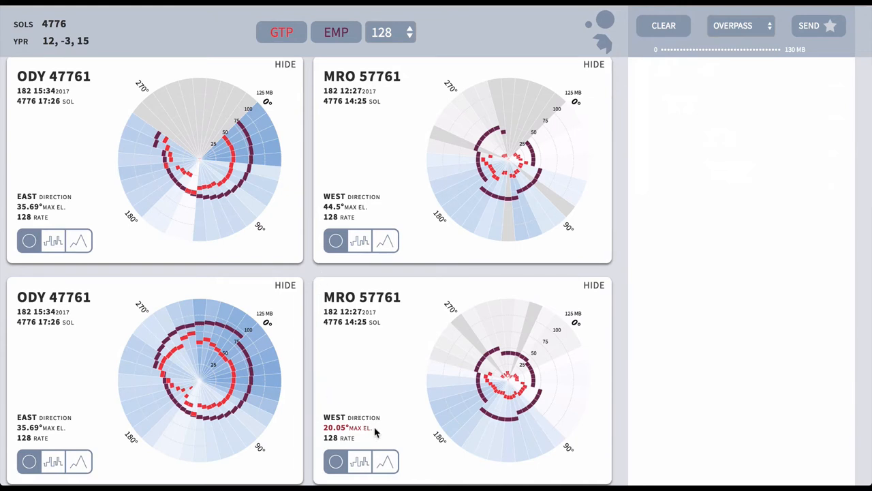
double_click(334, 428)
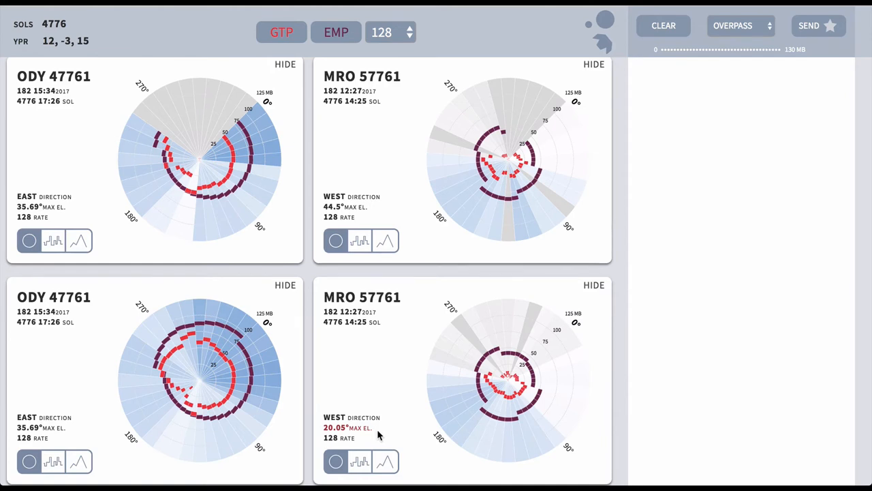
mouse_move(401, 428)
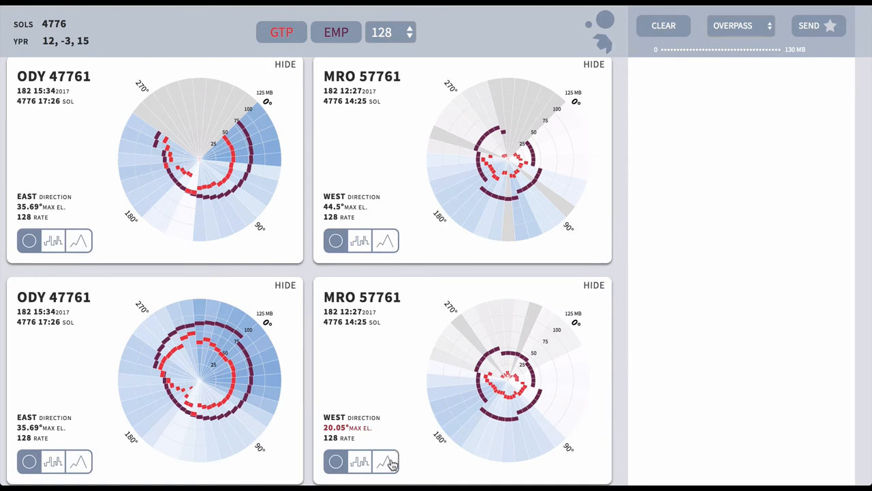
Step: Switch the lower MRO 57761 card to its elevation profile chart view
click(386, 461)
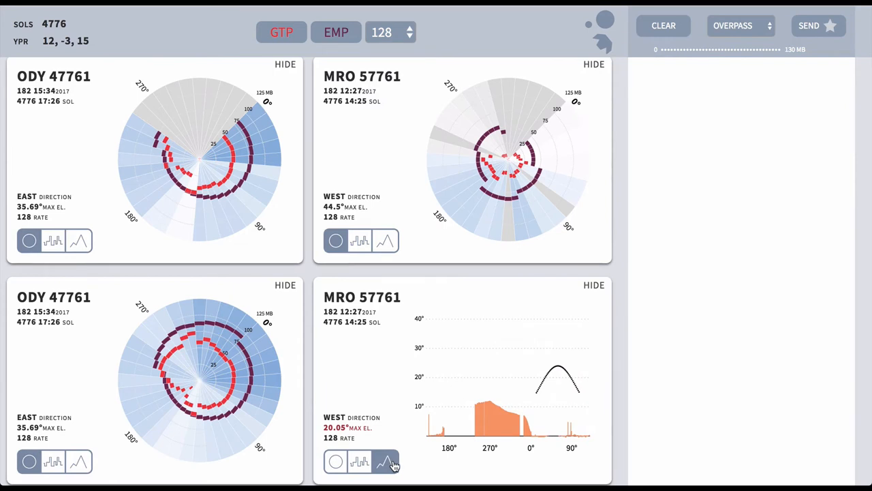
mouse_move(483, 443)
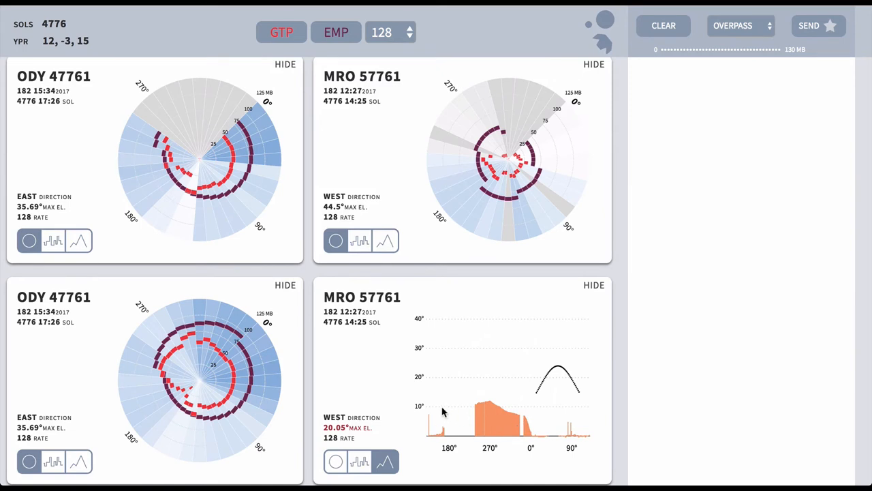
mouse_move(398, 396)
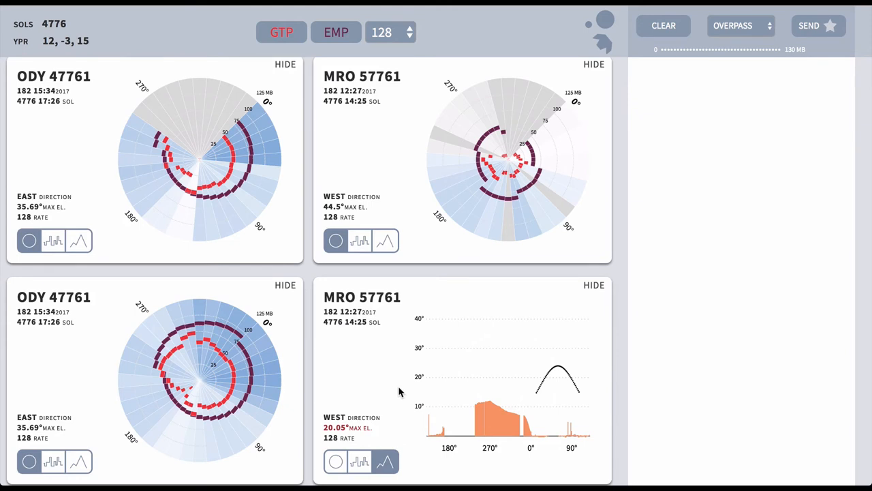
Step: Restore the lower MRO pass to polar view and select the 310°–350° arc to list those headings
click(335, 461)
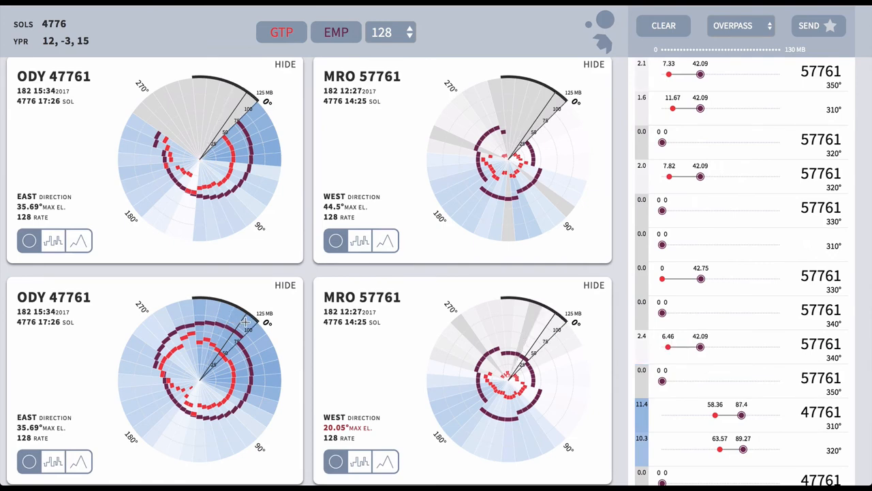
click(788, 278)
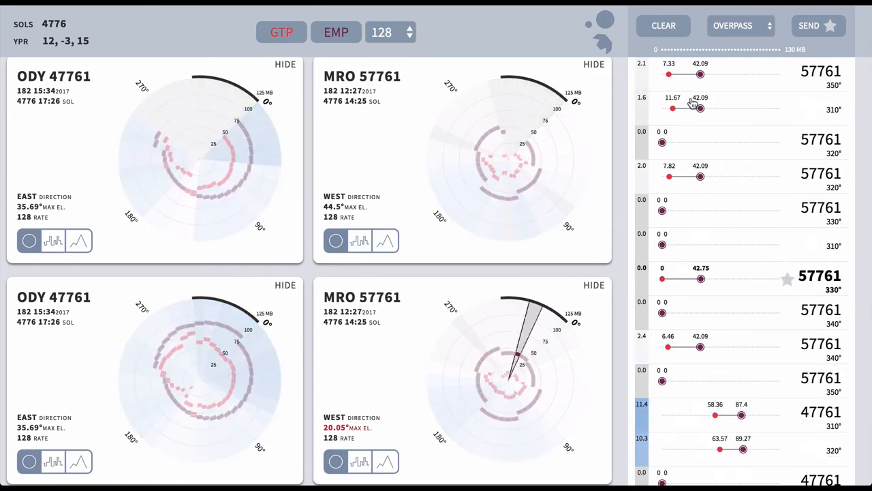
Step: Sort the overpass list by heading, then by estimate with highest values first
click(742, 25)
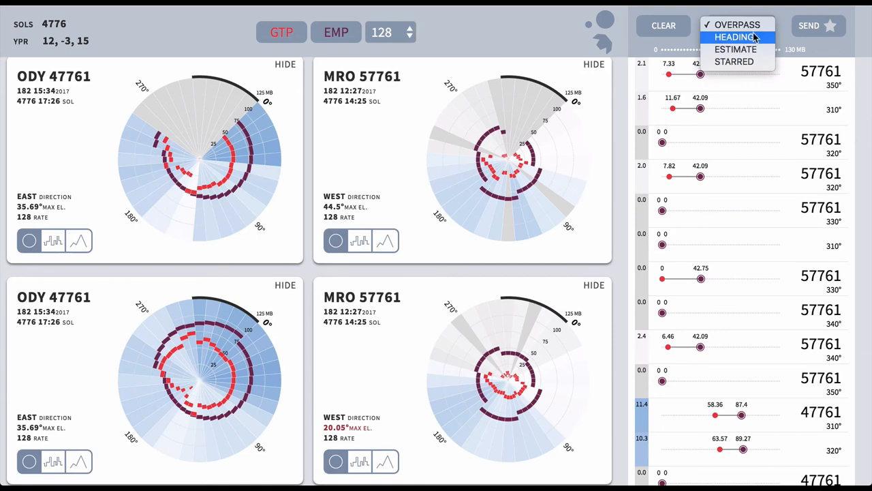
click(736, 25)
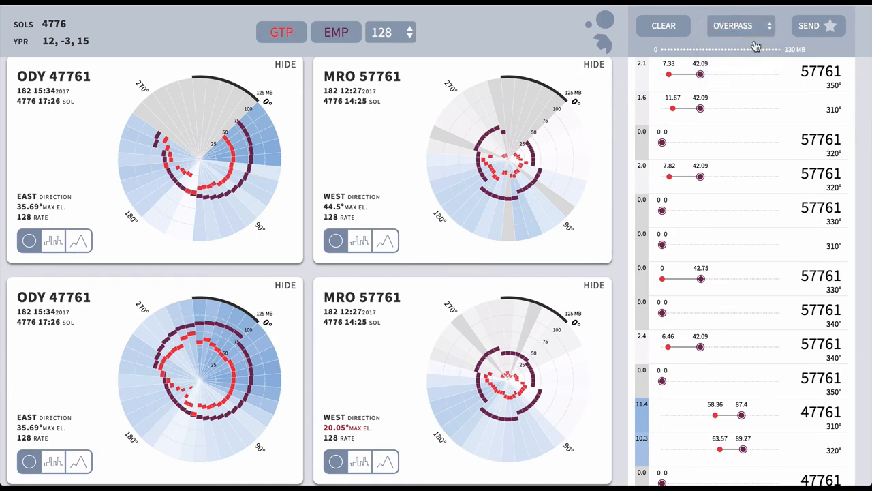
click(742, 26)
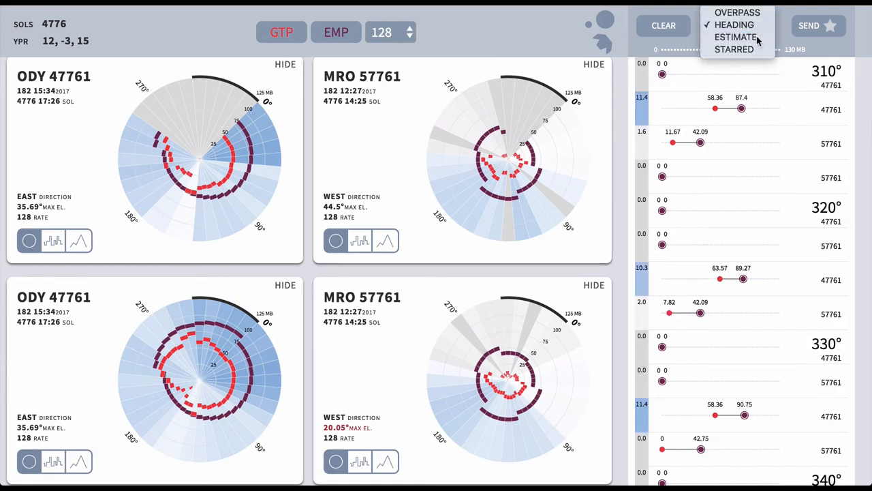
click(736, 37)
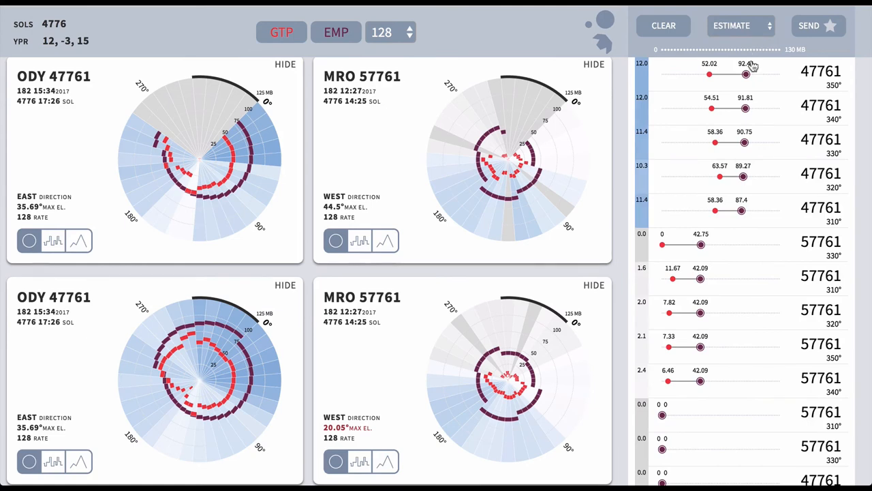